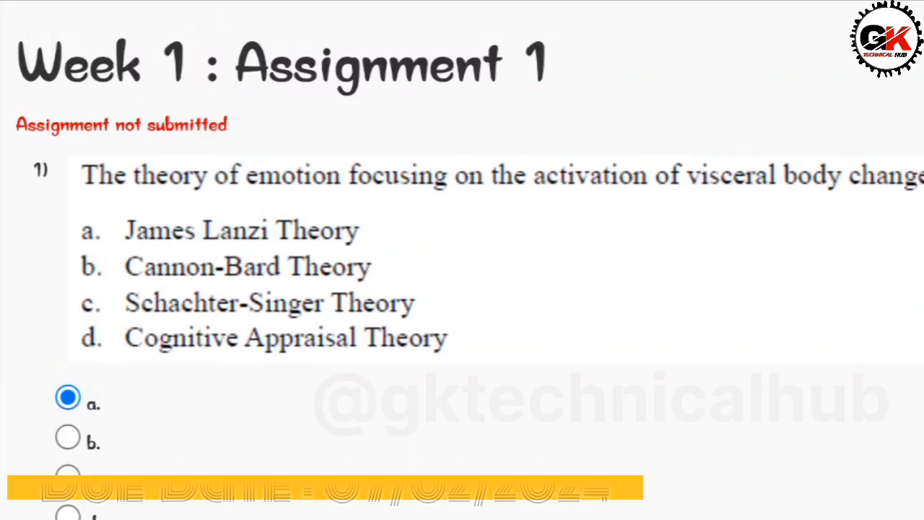
- Review all 15 Week 1 Assignment 1 answers and submit them via Submit Answers
{"action": "scroll", "scroll_direction": "down", "scroll_amount": 3}
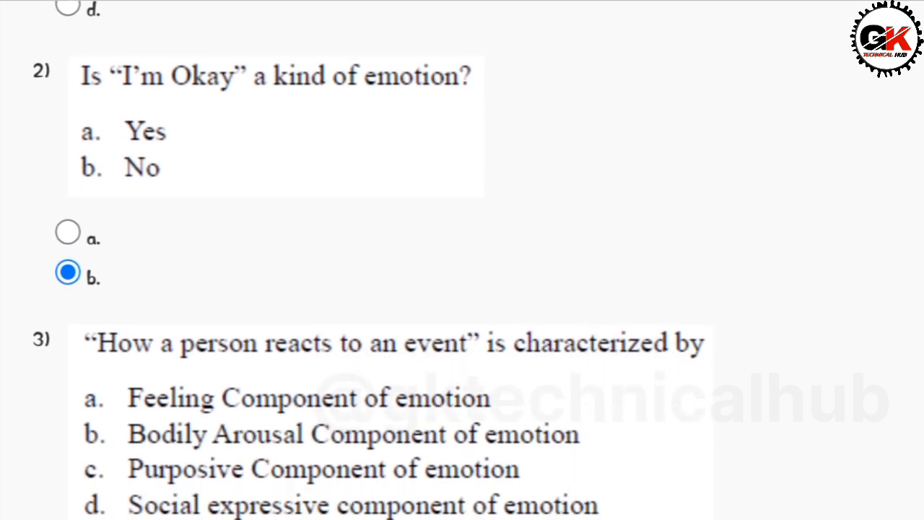
{"action": "scroll", "scroll_direction": "down", "scroll_amount": 3}
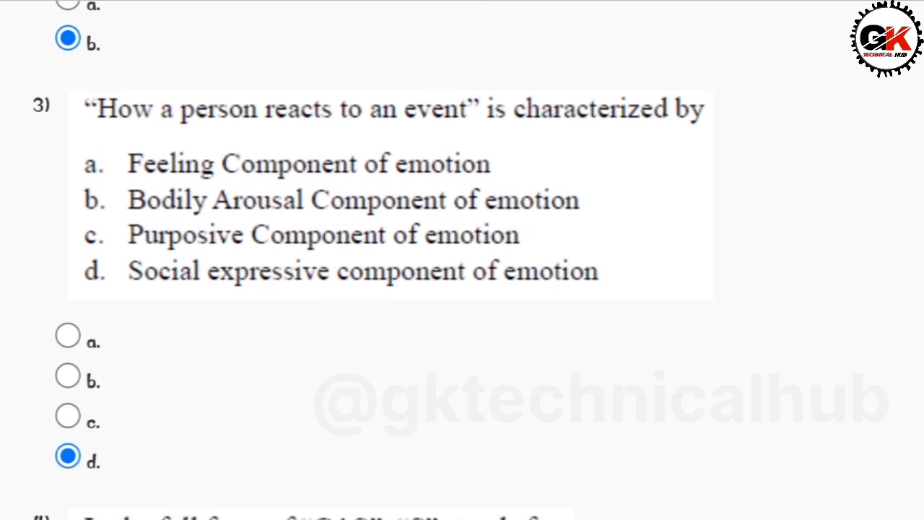
{"action": "scroll", "scroll_direction": "down", "scroll_amount": 3}
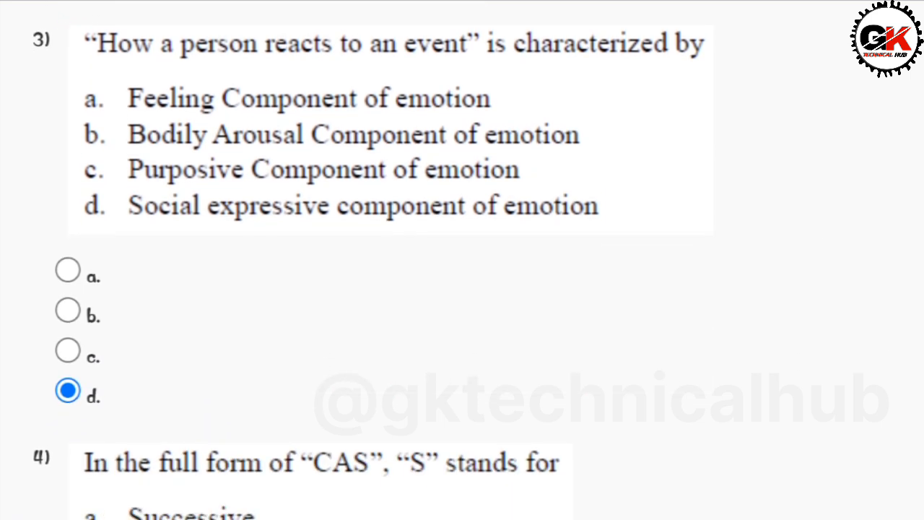
{"action": "scroll", "scroll_direction": "down", "scroll_amount": 3}
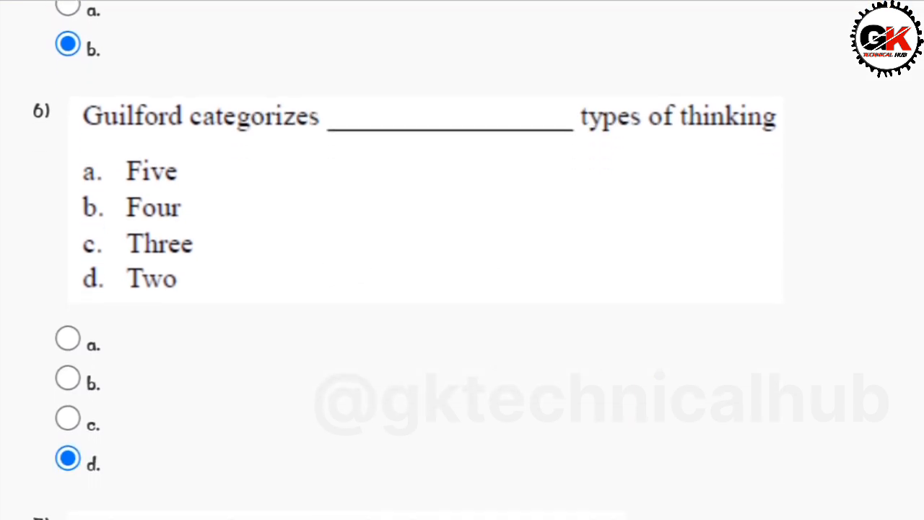
{"action": "scroll", "scroll_direction": "down", "scroll_amount": 3}
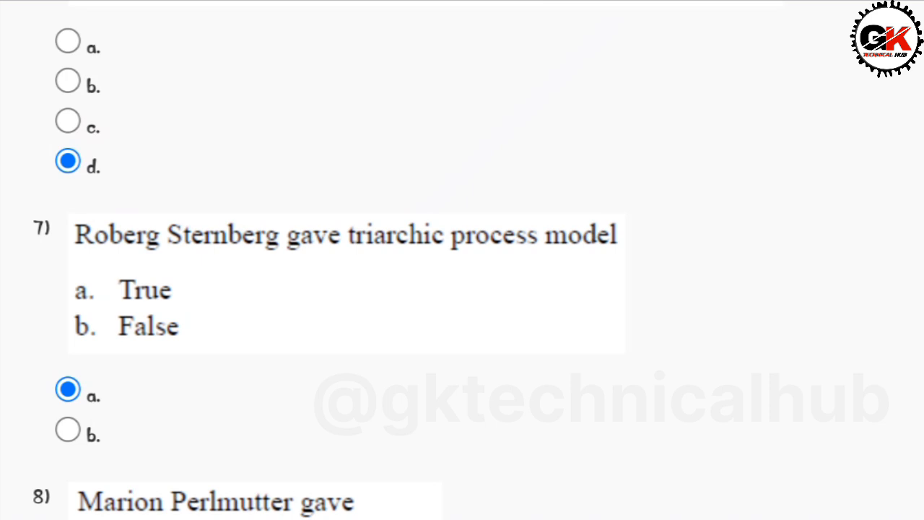
{"action": "scroll", "scroll_direction": "down", "scroll_amount": 3}
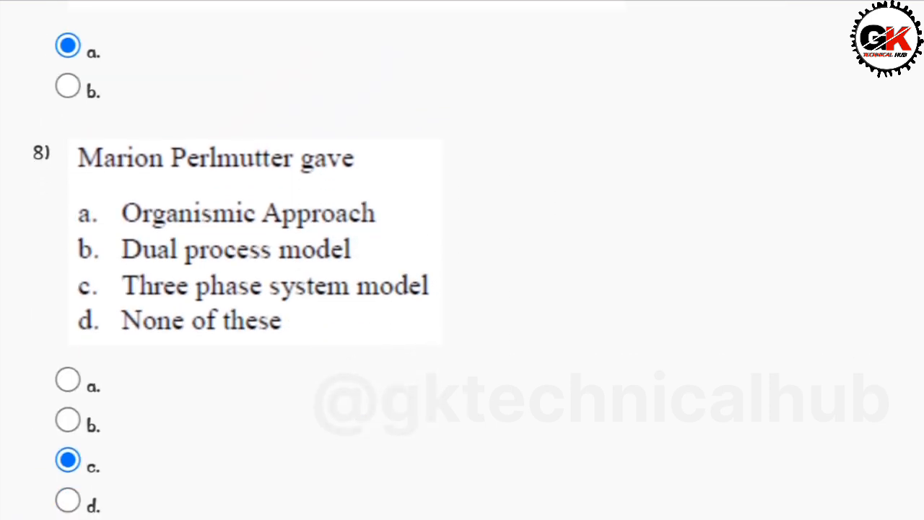
{"action": "scroll", "scroll_direction": "down", "scroll_amount": 3}
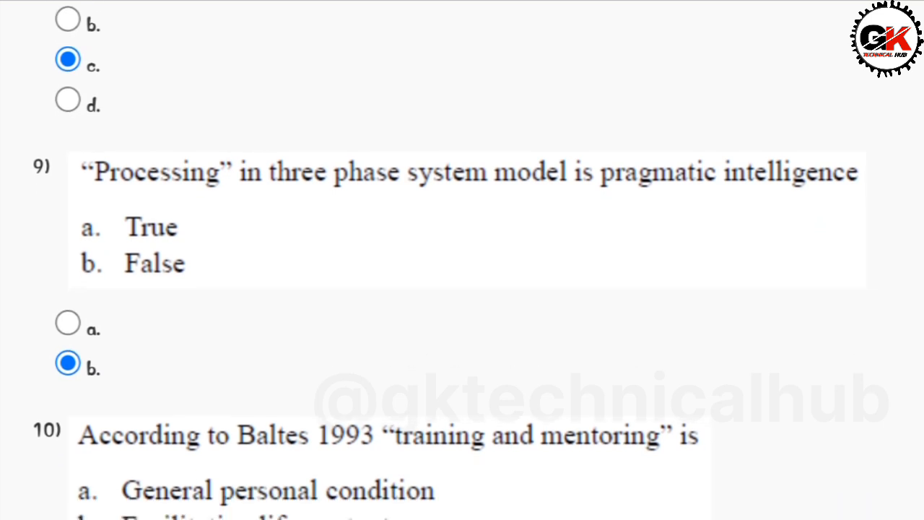
{"action": "scroll", "scroll_direction": "down", "scroll_amount": 3}
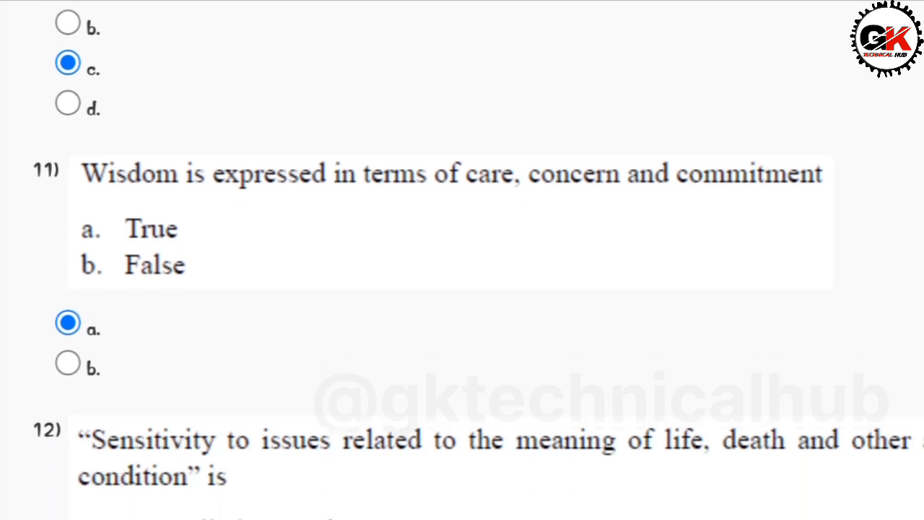
{"action": "scroll", "scroll_direction": "down", "scroll_amount": 3}
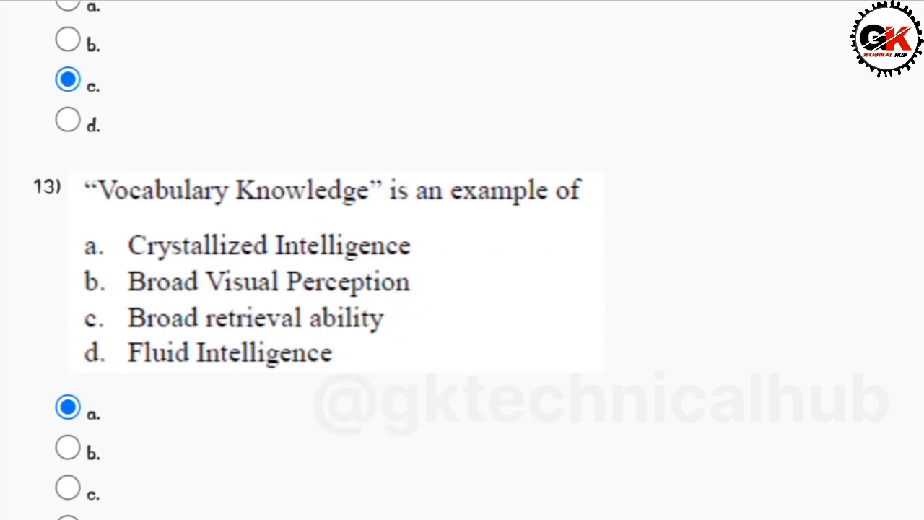
{"action": "scroll", "scroll_direction": "down", "scroll_amount": 3}
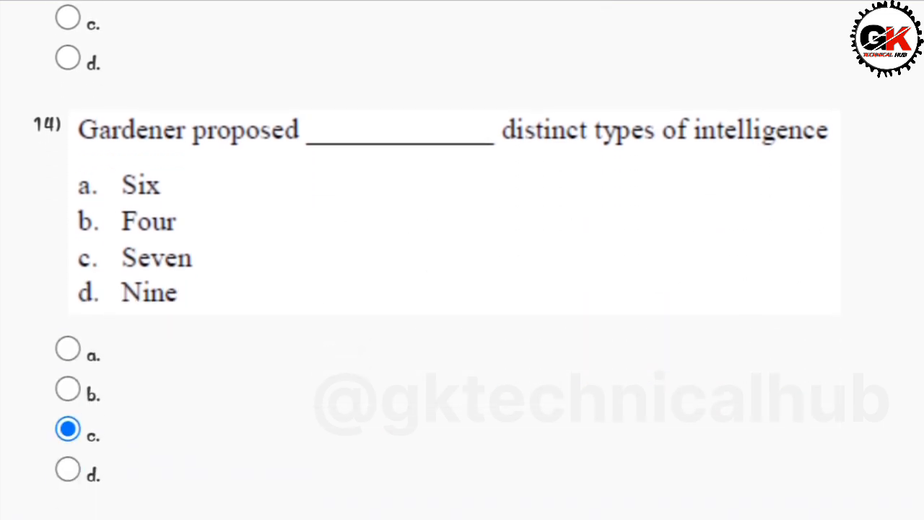
{"action": "scroll", "scroll_direction": "down", "scroll_amount": 3}
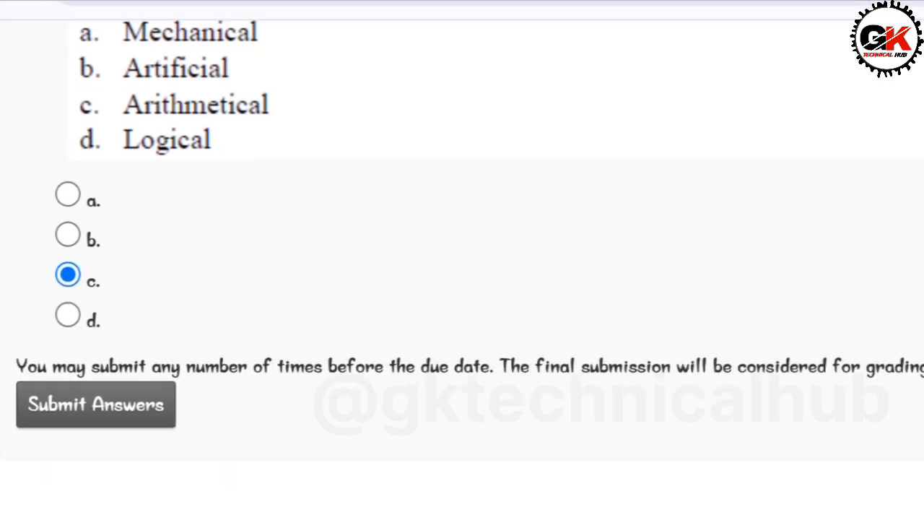
{"action": "scroll", "scroll_direction": "down", "scroll_amount": 3}
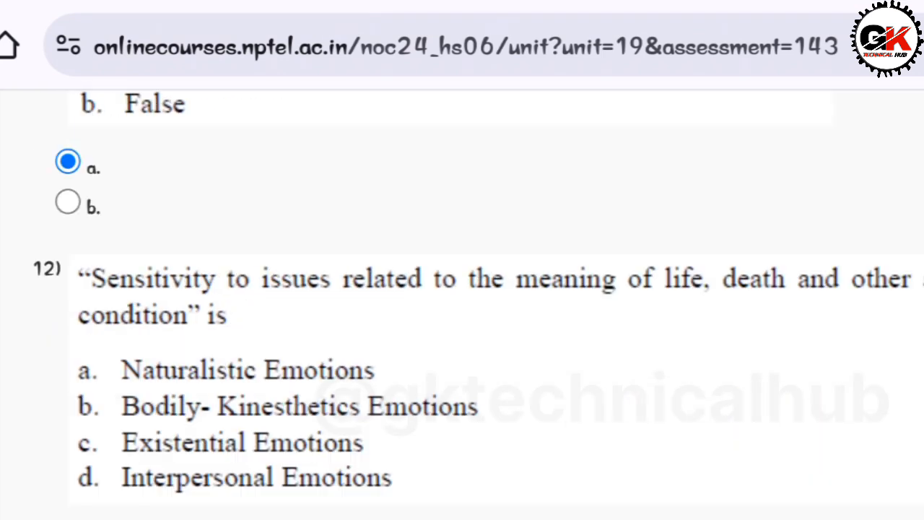
{"action": "scroll", "scroll_direction": "down", "scroll_amount": 3}
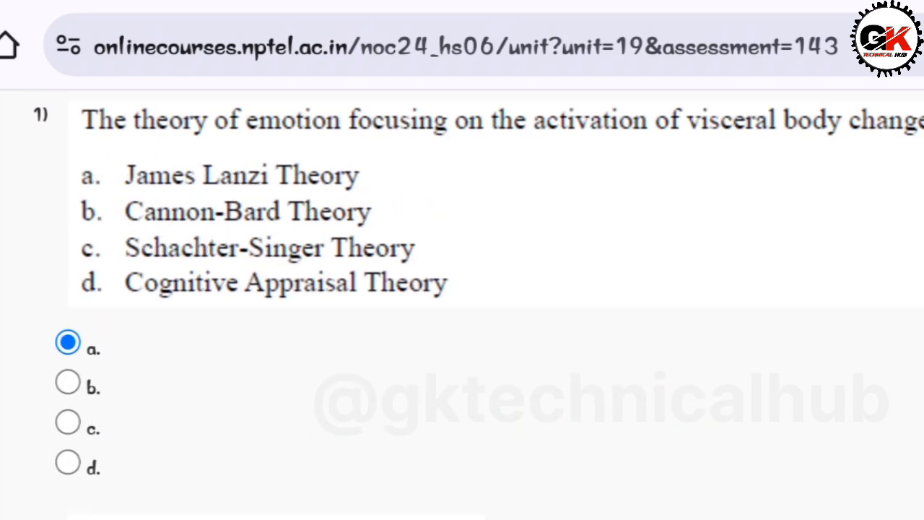
{"action": "scroll", "scroll_direction": "down", "scroll_amount": 3}
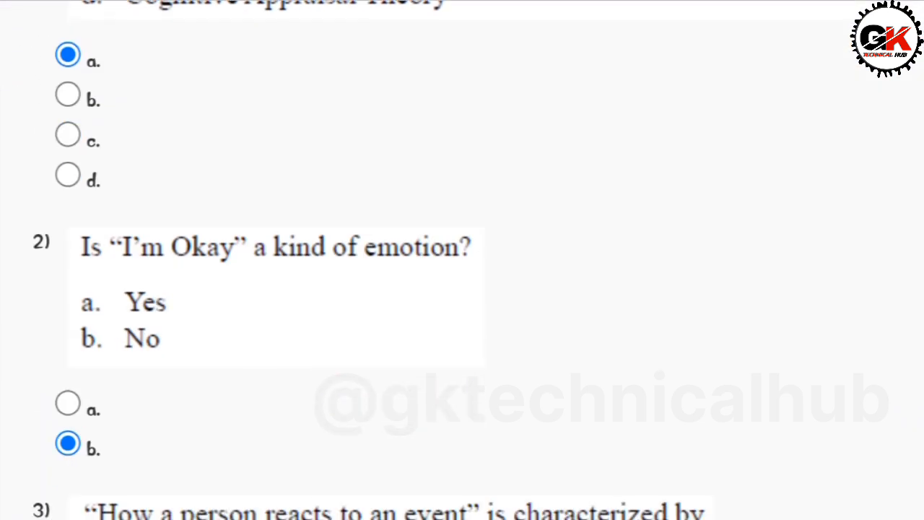
{"action": "scroll", "scroll_direction": "down", "scroll_amount": 3}
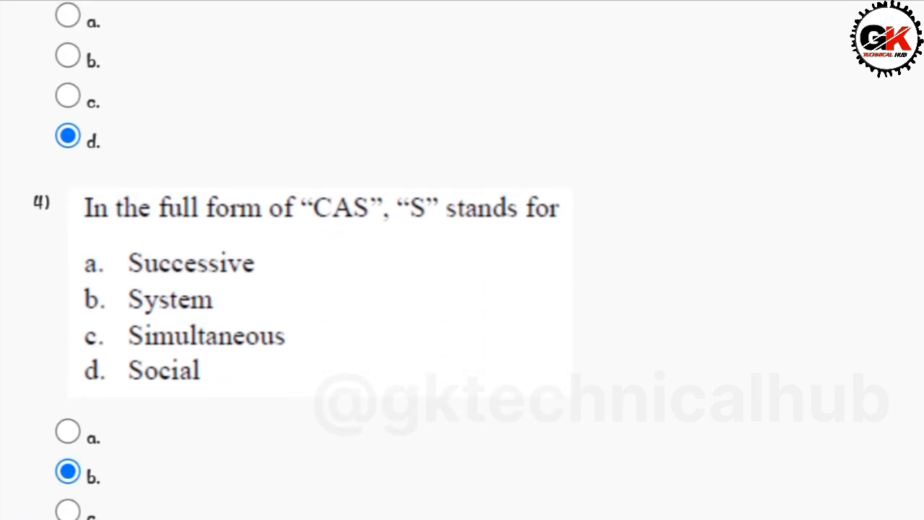
{"action": "scroll", "scroll_direction": "down", "scroll_amount": 3}
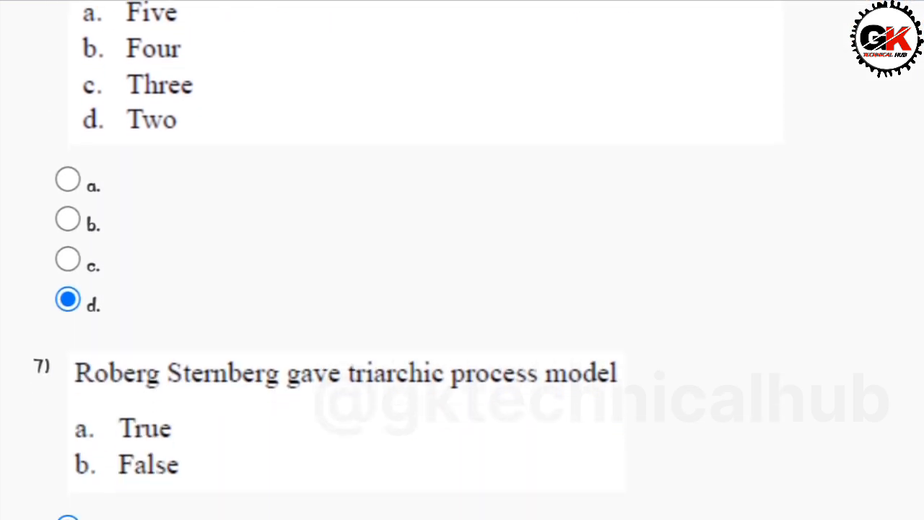
{"action": "scroll", "scroll_direction": "down", "scroll_amount": 3}
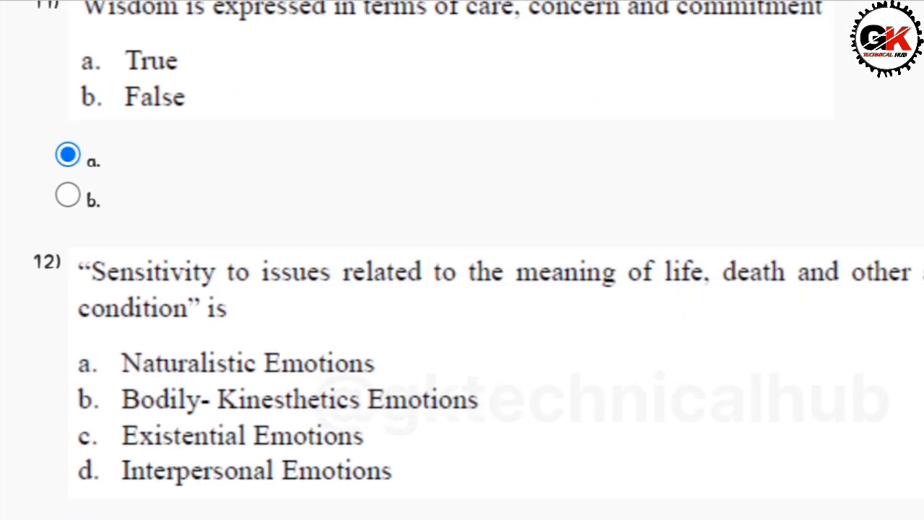
{"action": "scroll", "scroll_direction": "down", "scroll_amount": 3}
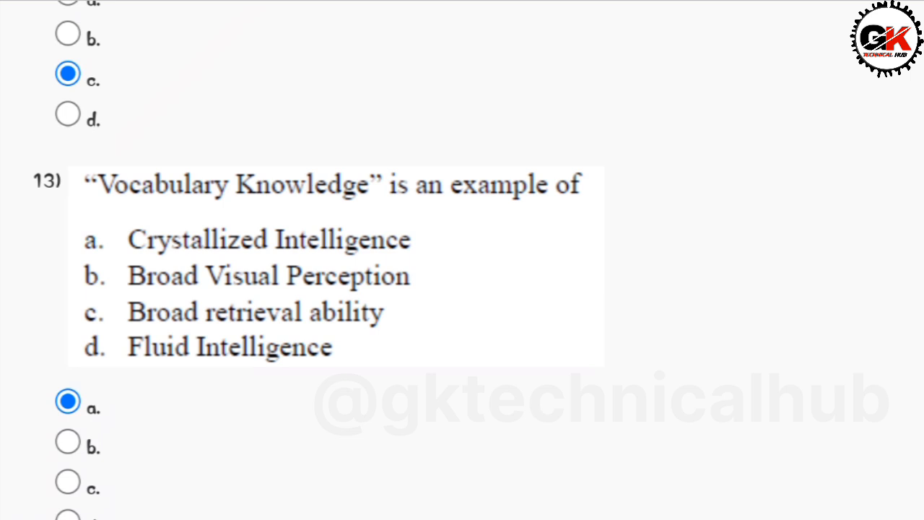
{"action": "scroll", "scroll_direction": "down", "scroll_amount": 3}
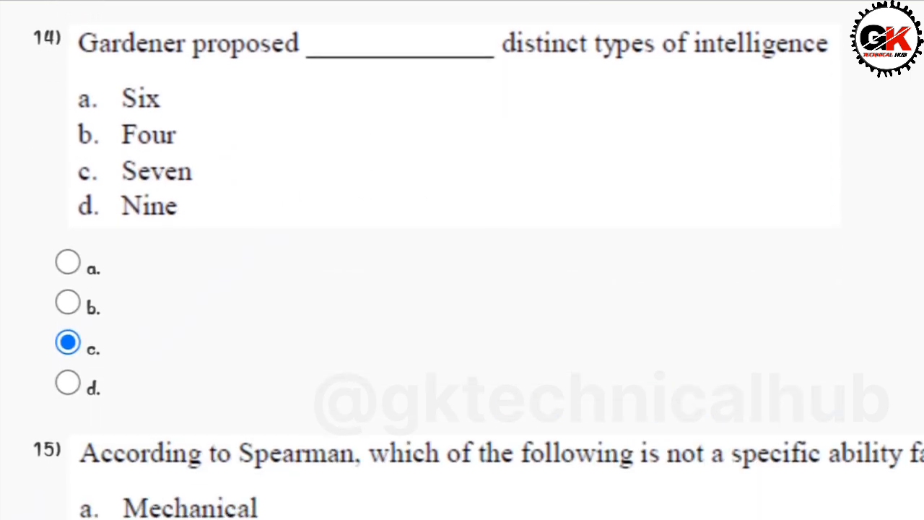
{"action": "scroll", "scroll_direction": "down", "scroll_amount": 3}
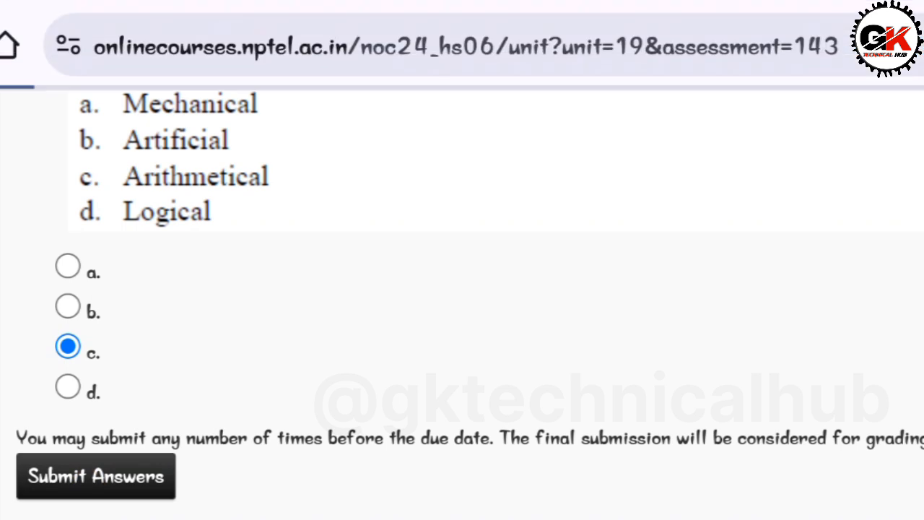
{"action": "left_click", "coordinate": [96, 476]}
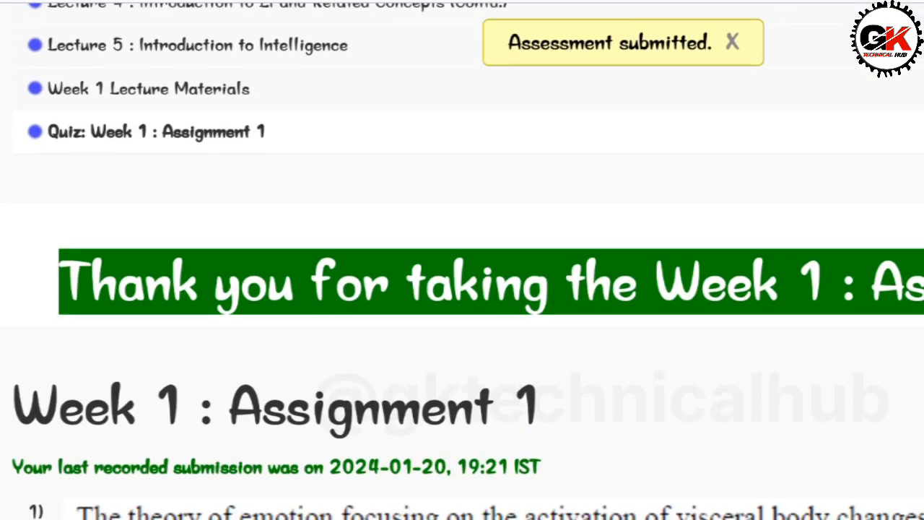